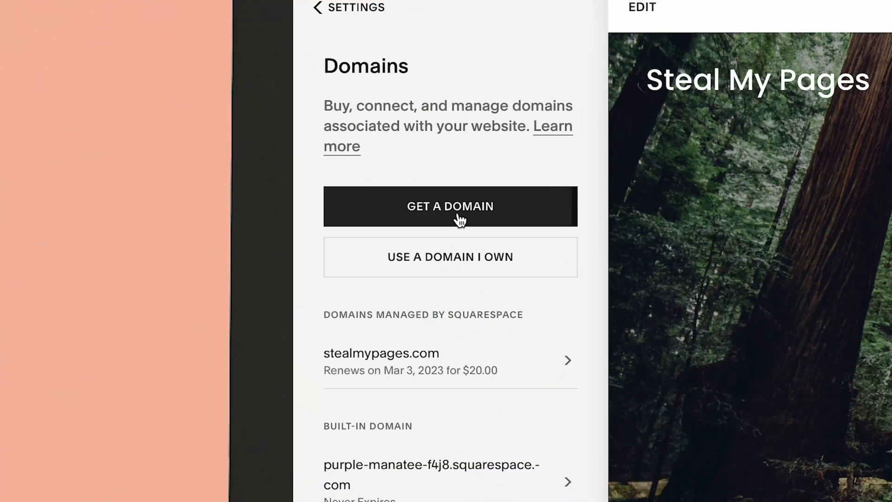
# Enter myonlinename.com under Settings > Domains as an already-owned domain and submit it
pyautogui.click(449, 206)
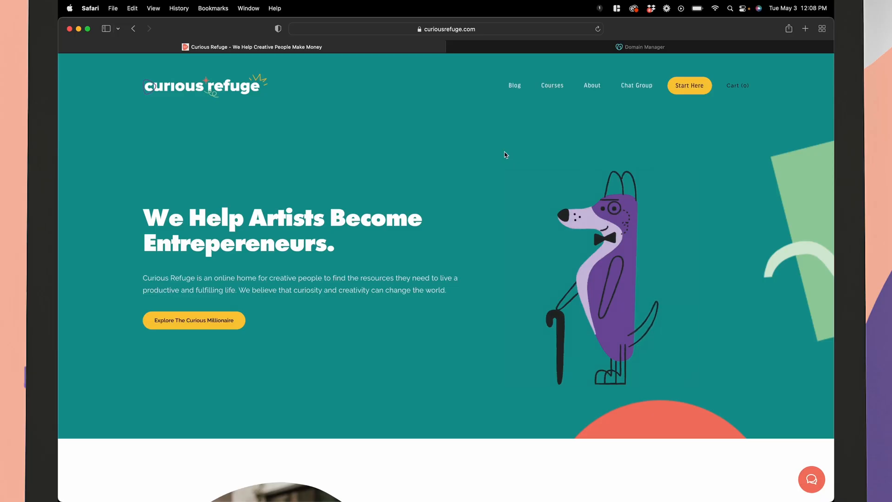
pyautogui.click(705, 47)
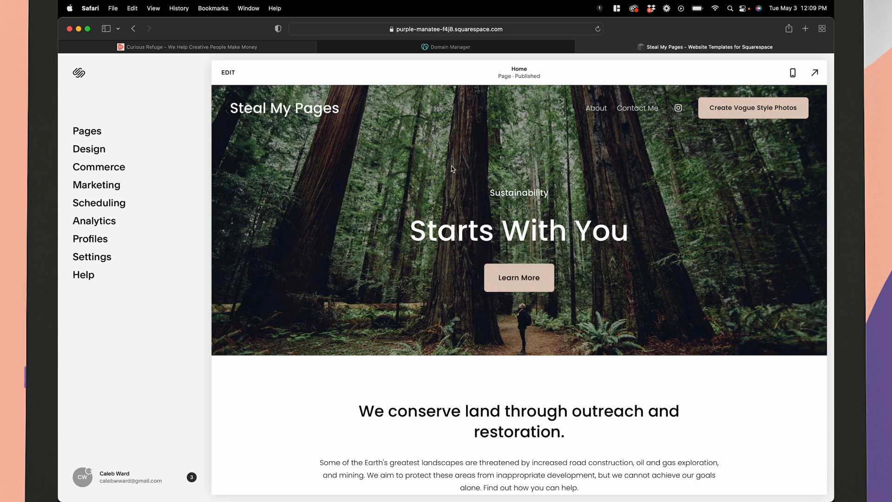
pyautogui.moveTo(402, 195)
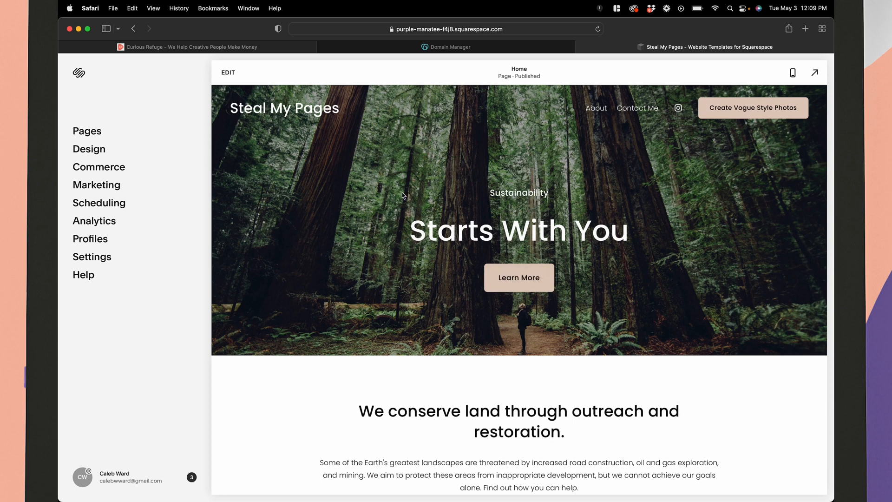
pyautogui.click(92, 257)
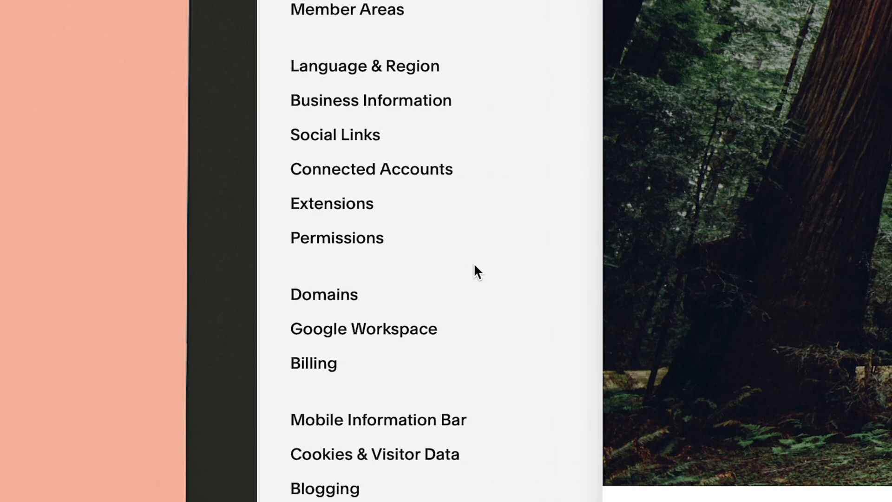
pyautogui.click(323, 294)
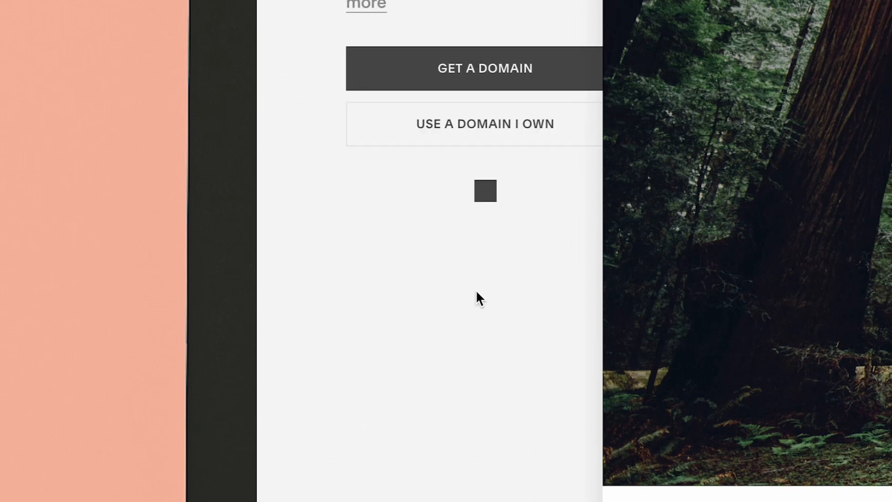
pyautogui.click(485, 124)
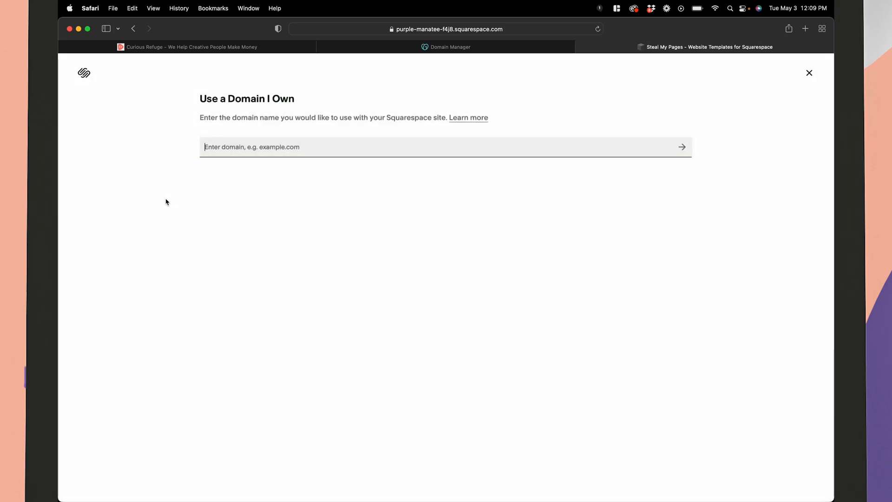
pyautogui.write('m')
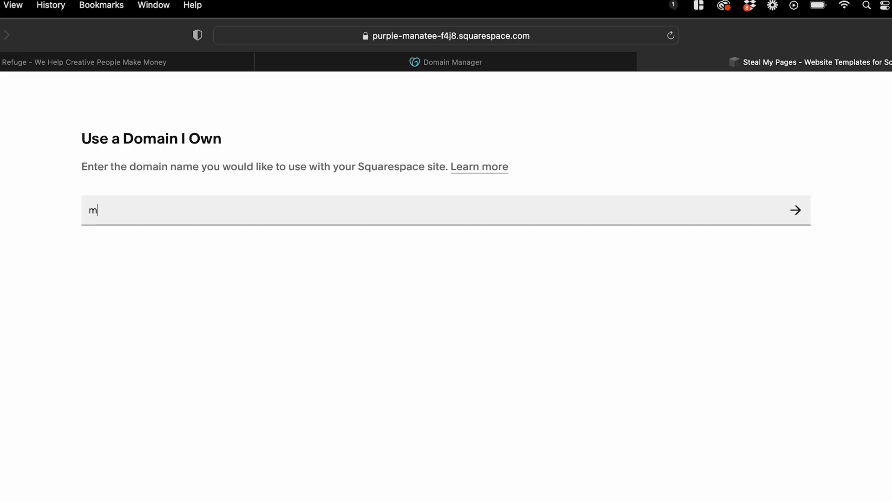
pyautogui.write('yonlinename')
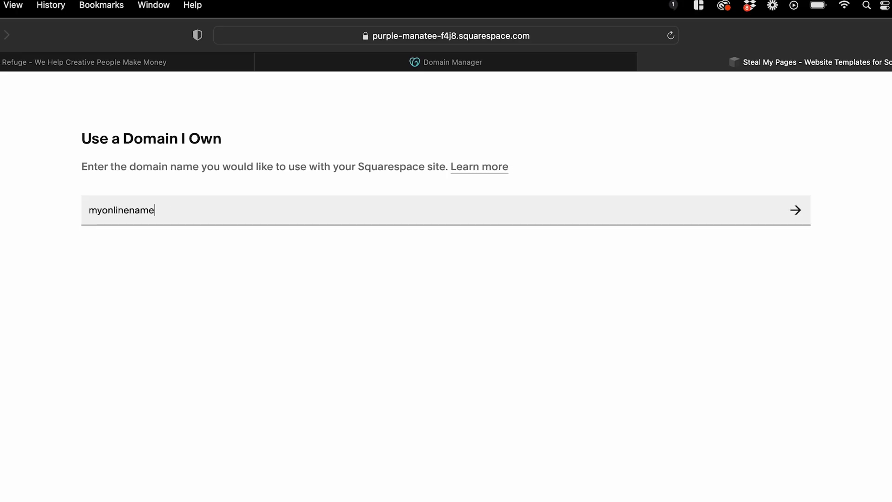
pyautogui.write('.com')
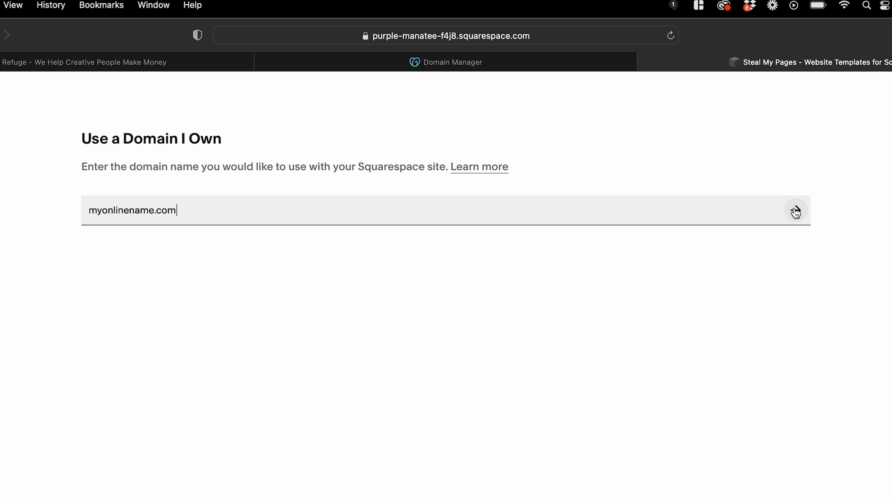
pyautogui.click(795, 210)
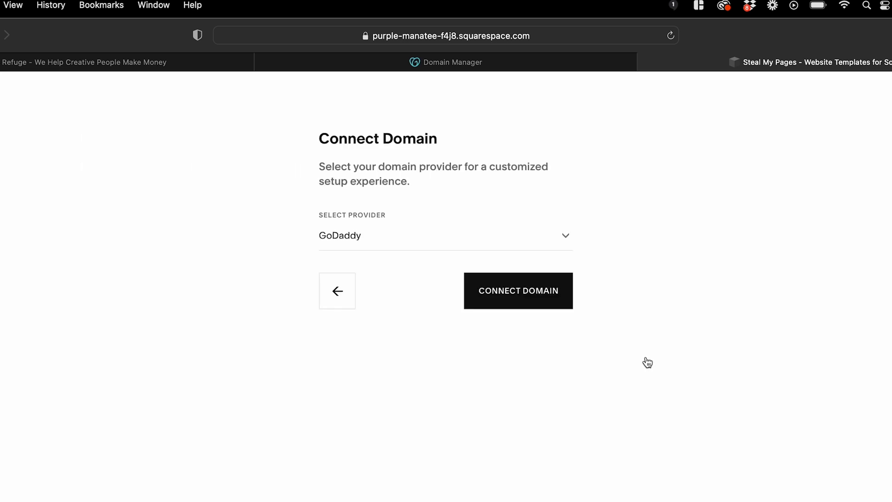
pyautogui.moveTo(527, 306)
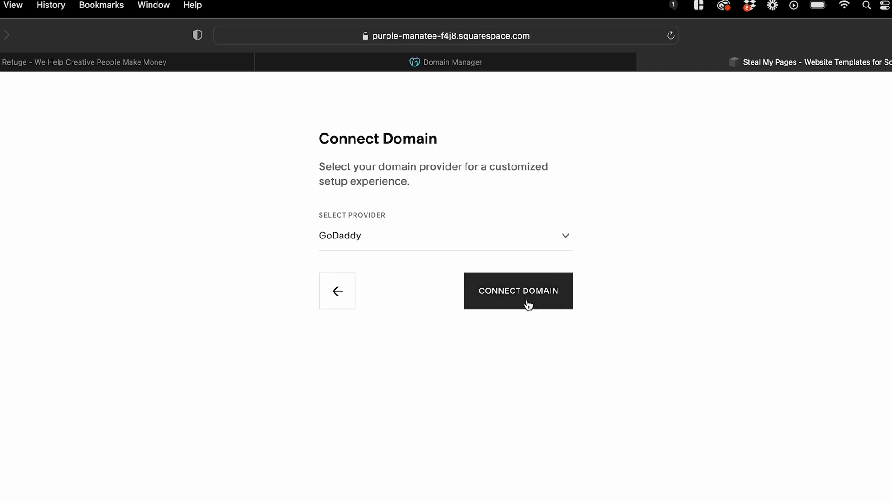
# Authorize Squarespace for myonlinename.com through GoDaddy Domain Connect and continue past the progress dialog
pyautogui.click(517, 290)
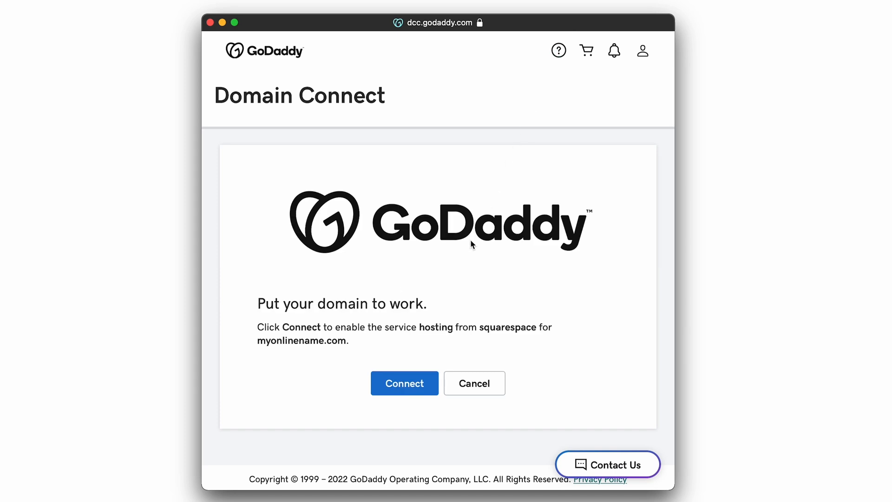
pyautogui.click(404, 383)
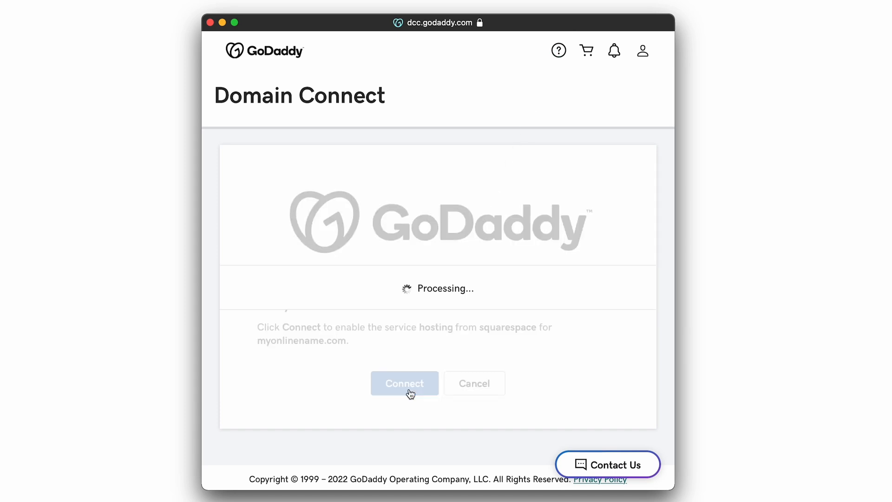
pyautogui.click(405, 383)
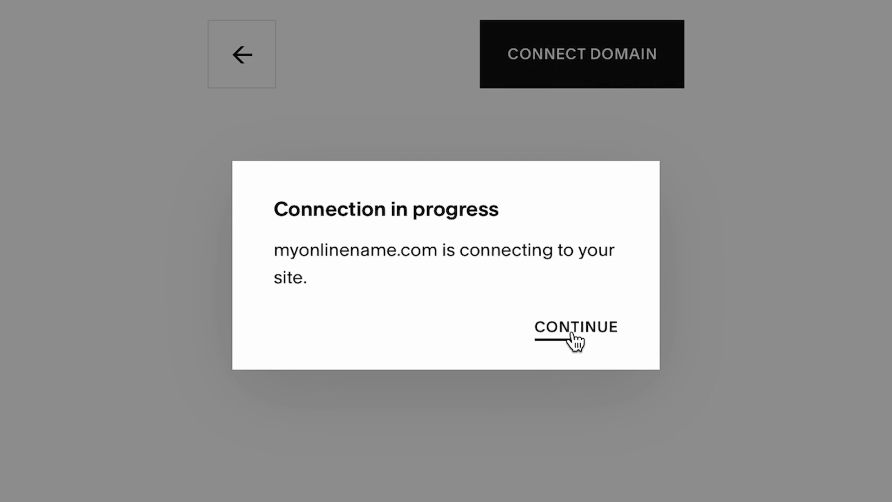
pyautogui.click(576, 327)
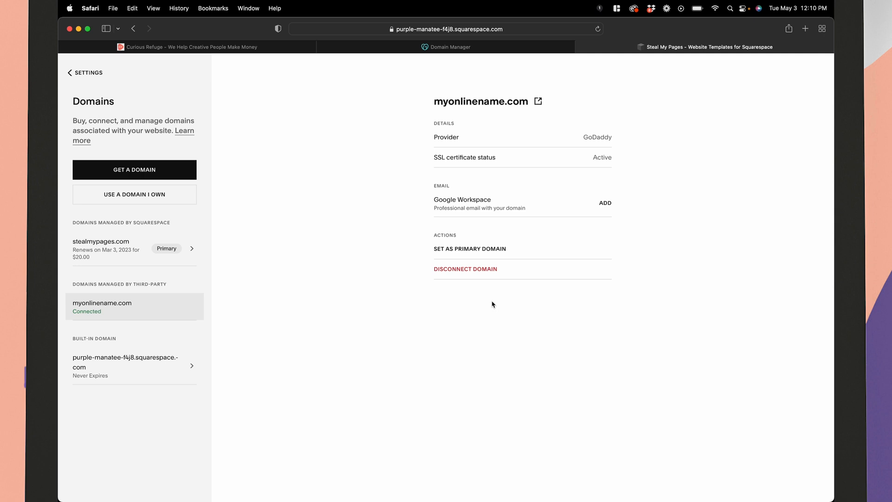
pyautogui.moveTo(304, 305)
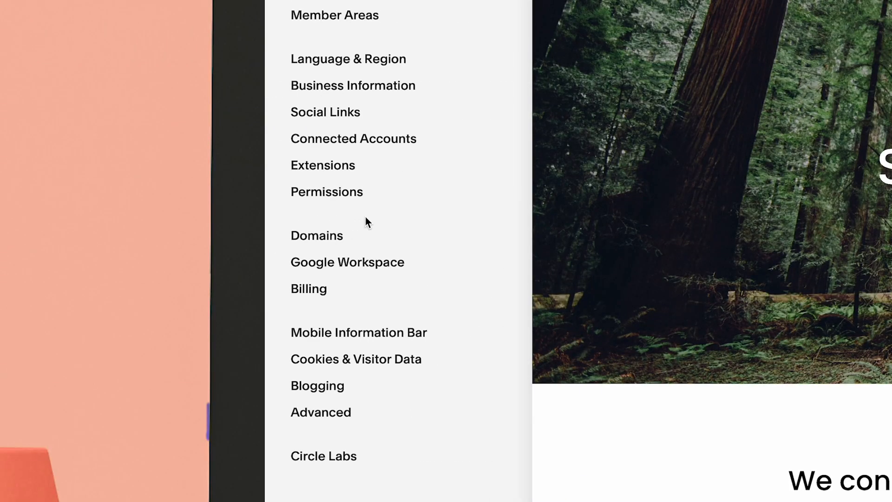
# Disconnect myonlinename.com from Squarespace and reload the Domains page
pyautogui.click(316, 236)
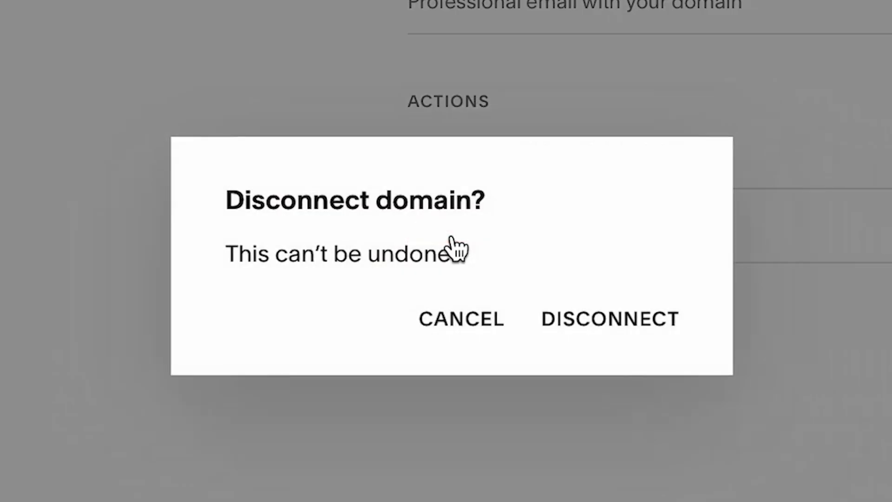
pyautogui.click(461, 319)
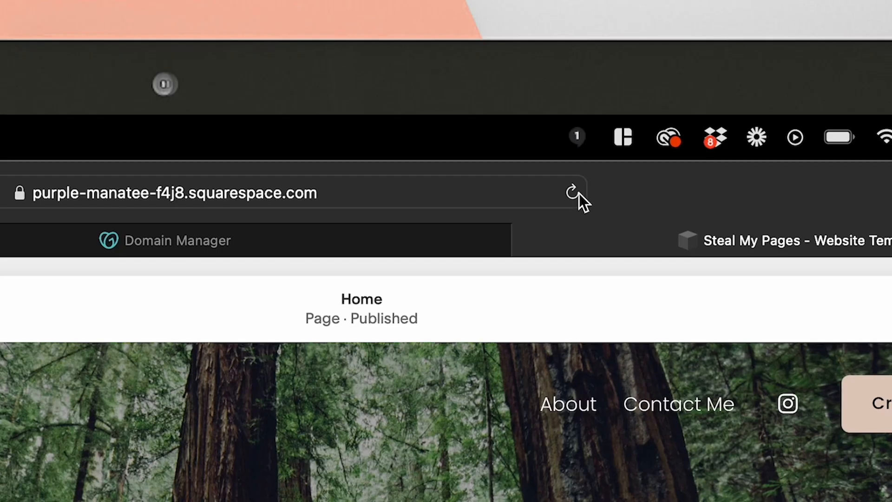
pyautogui.click(177, 240)
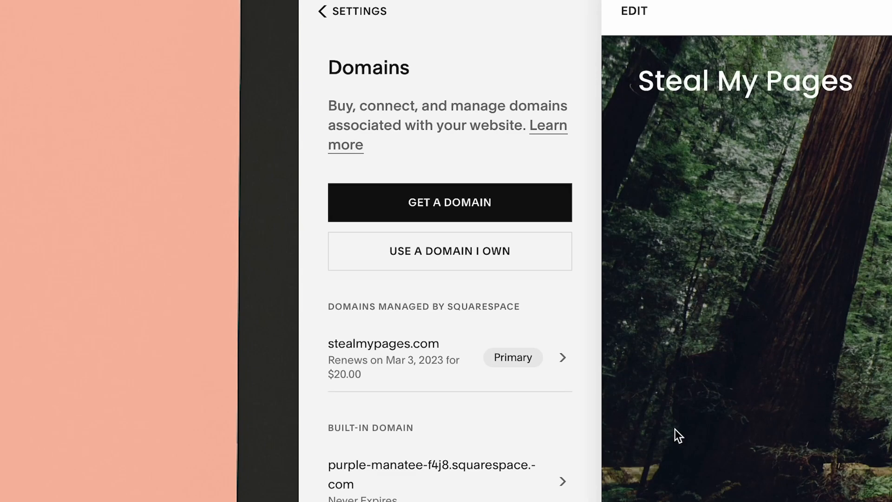
# Enter superawesomeexample.com as another owned domain and submit it
pyautogui.click(448, 251)
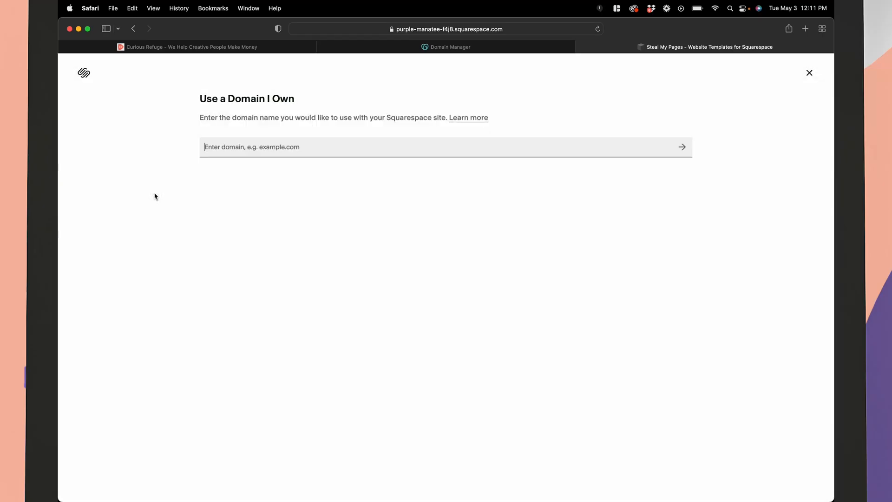
pyautogui.write('s')
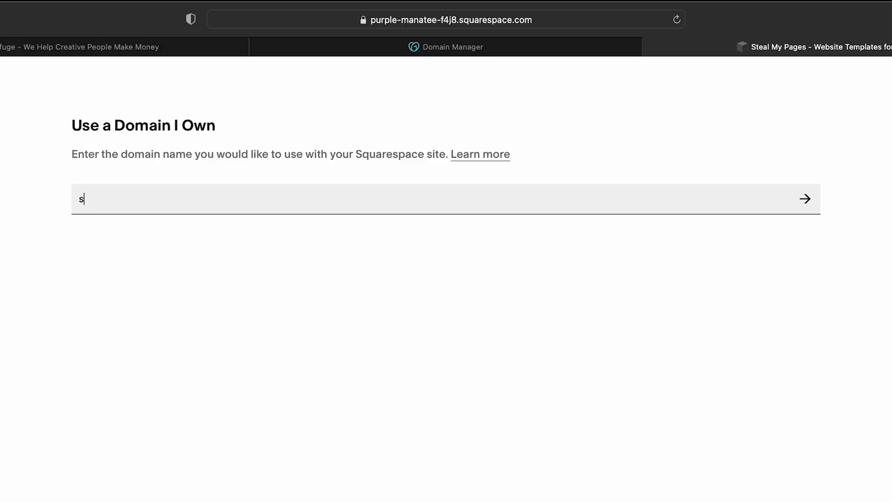
pyautogui.write('uperawesomeexample.com')
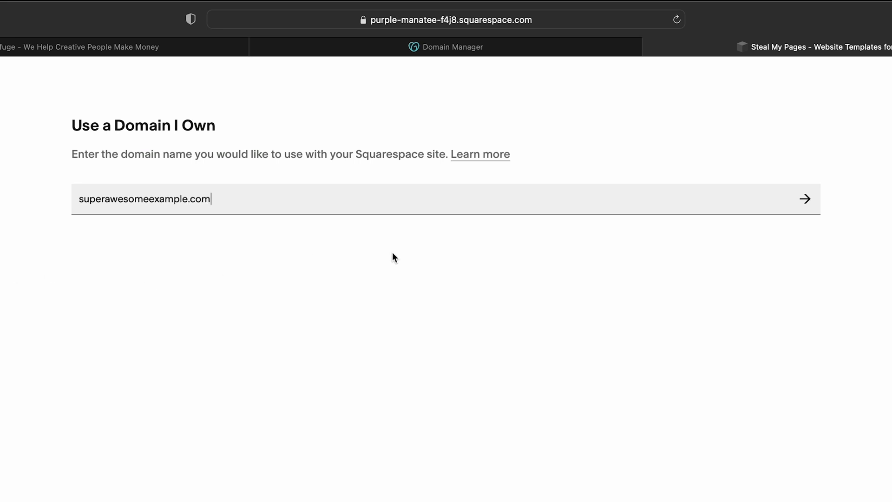
pyautogui.click(804, 198)
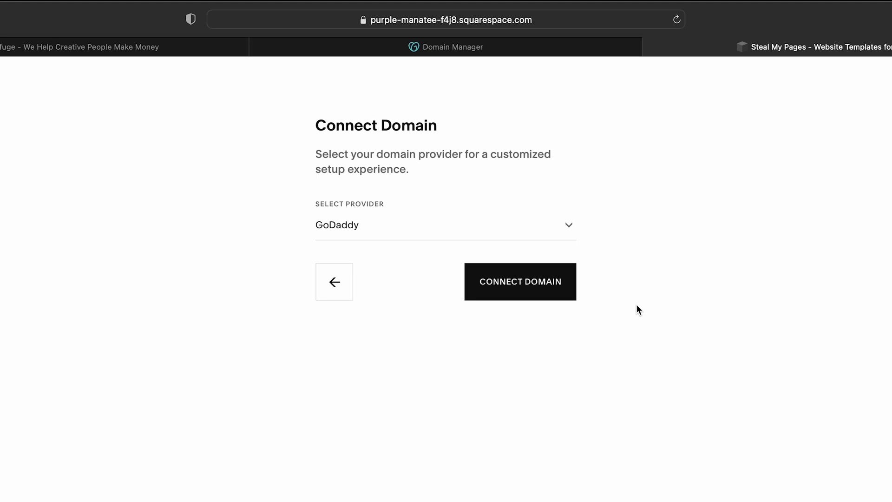
# Set the domain provider to Other, connect the domain, and continue
pyautogui.click(445, 223)
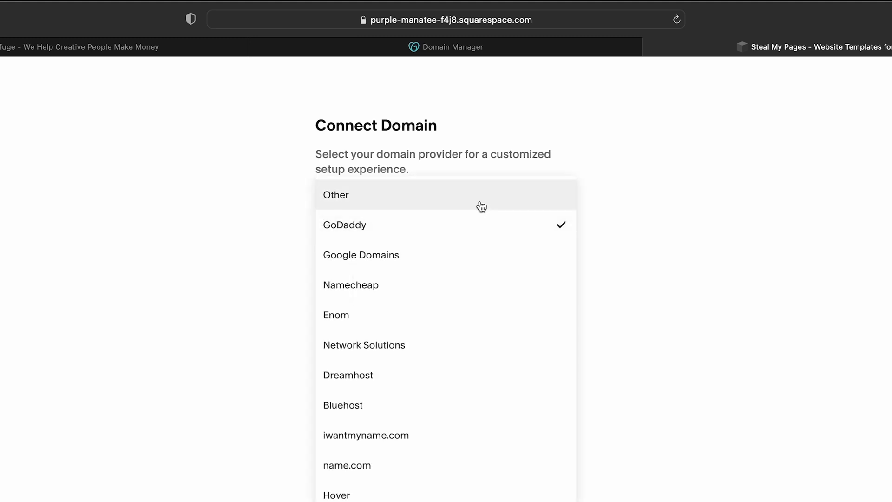
pyautogui.click(336, 194)
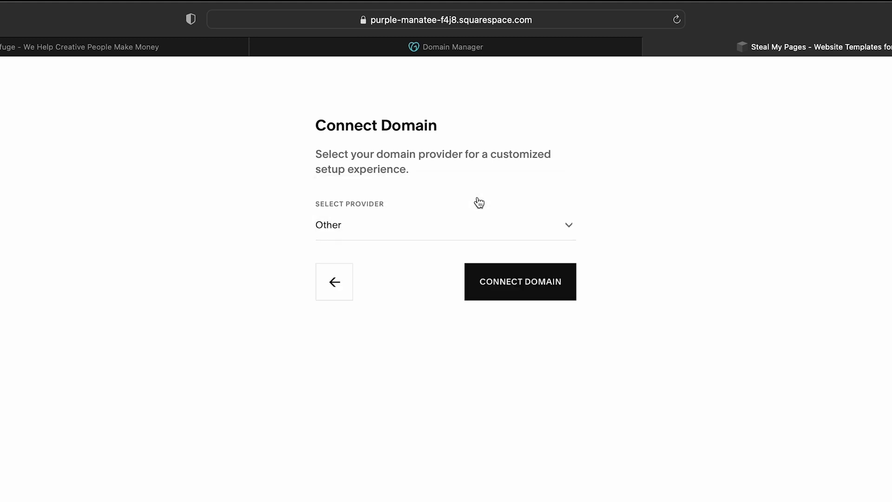
pyautogui.moveTo(519, 290)
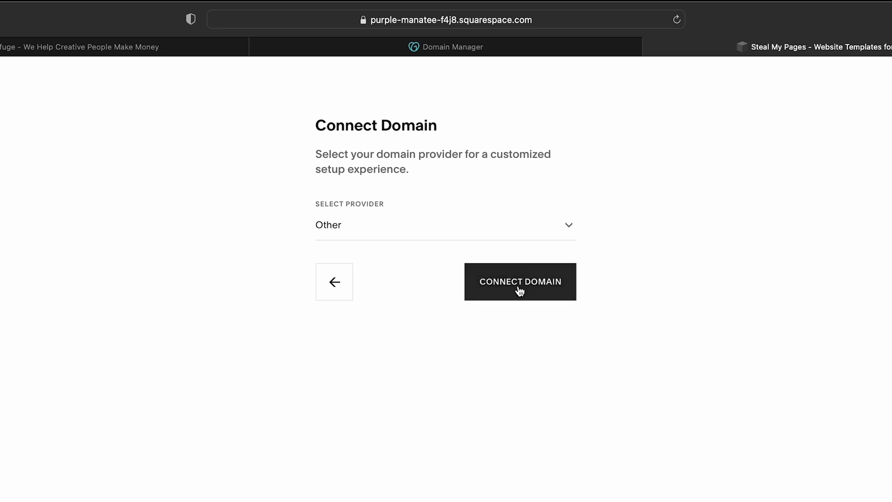
pyautogui.click(519, 281)
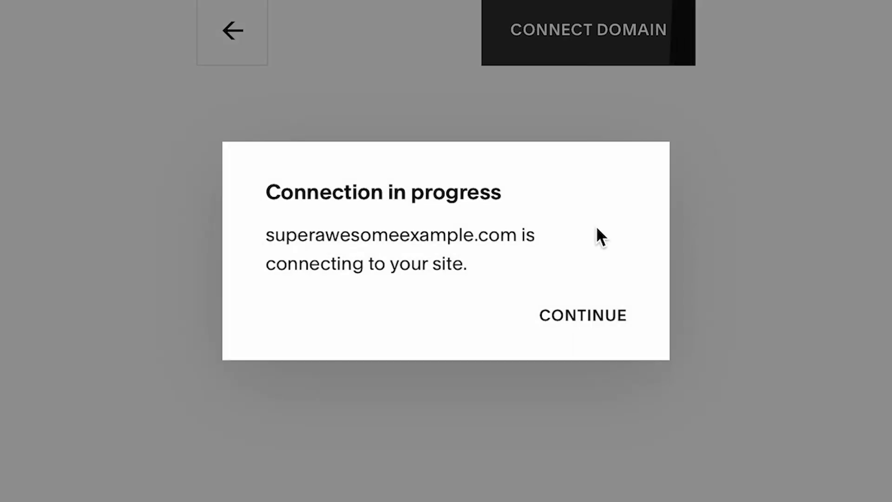
pyautogui.click(582, 315)
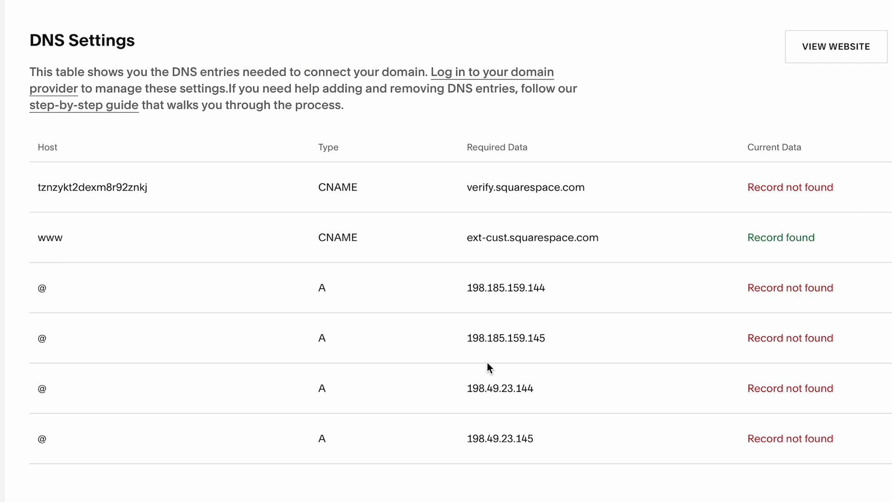
pyautogui.moveTo(433, 4)
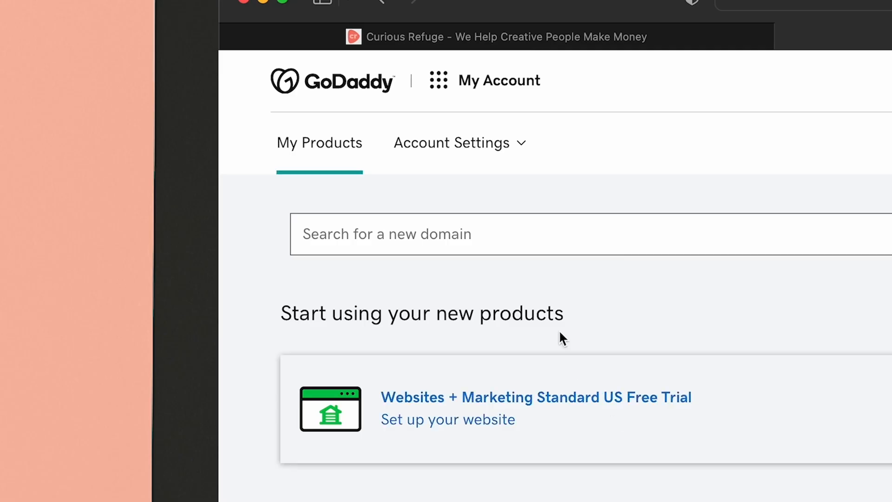
# Go from GoDaddy's owned domains list to superawesomeexample.com's DNS records
pyautogui.click(438, 79)
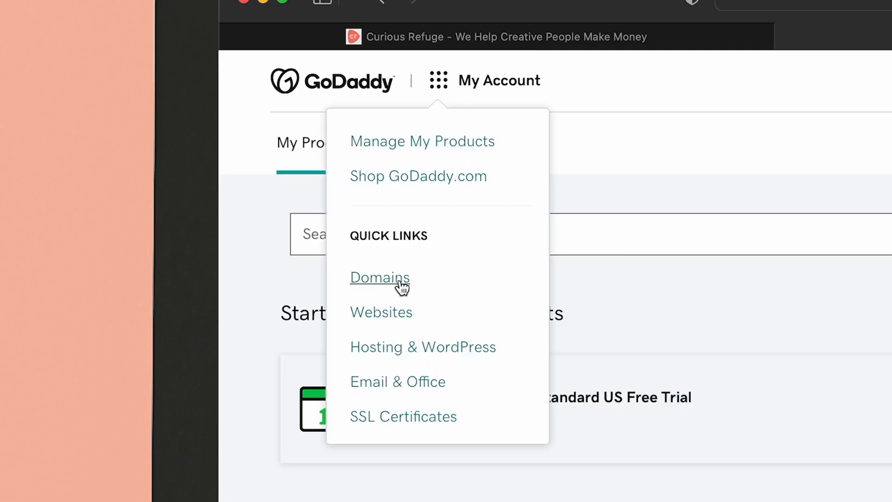
pyautogui.click(380, 278)
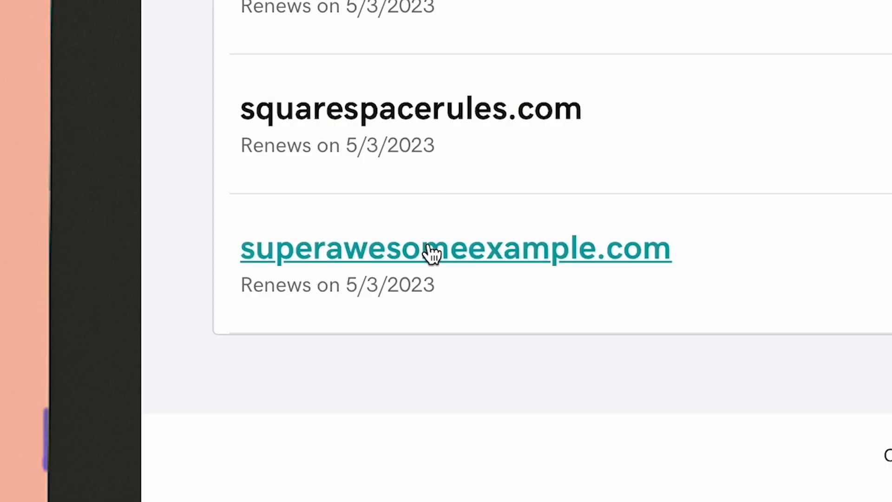
pyautogui.click(455, 248)
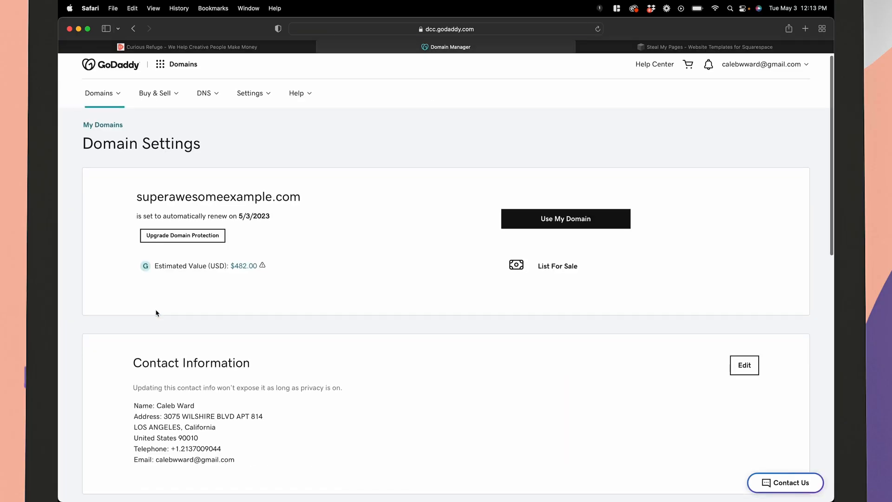
pyautogui.scroll(-3)
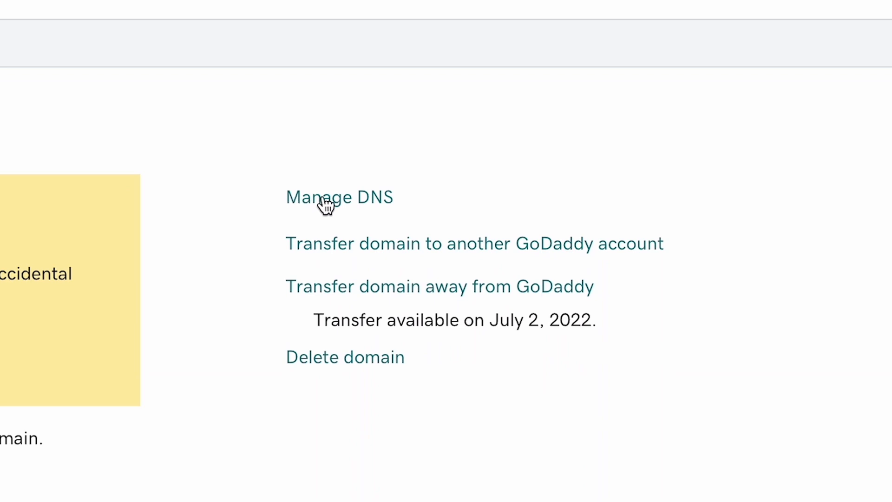
pyautogui.moveTo(327, 206)
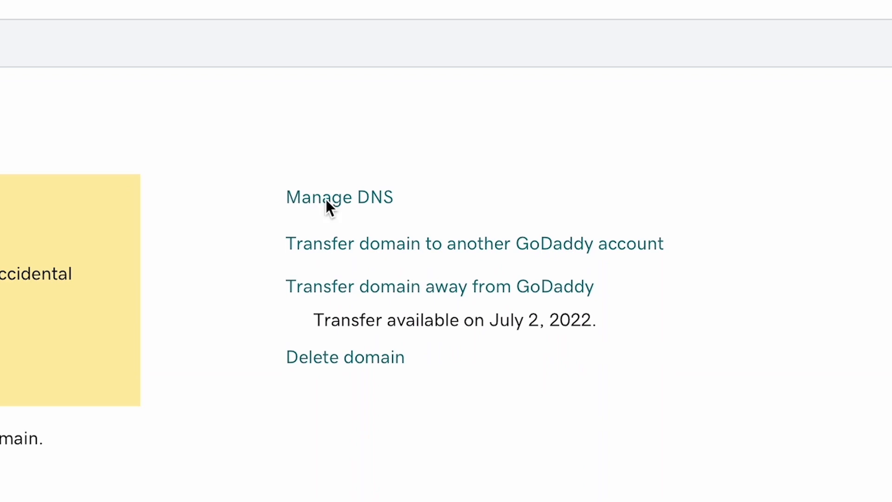
pyautogui.click(339, 197)
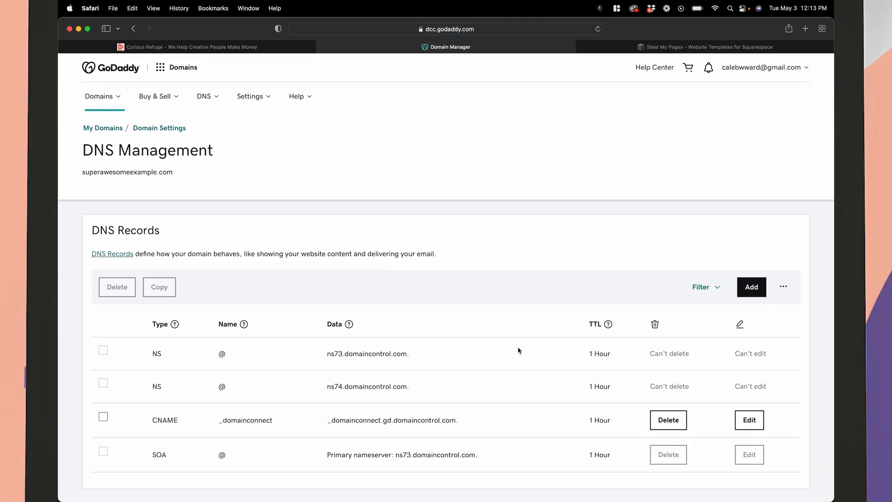
# Scroll through the existing NS, CNAME and SOA records and Squarespace's required-records table
pyautogui.scroll(-3)
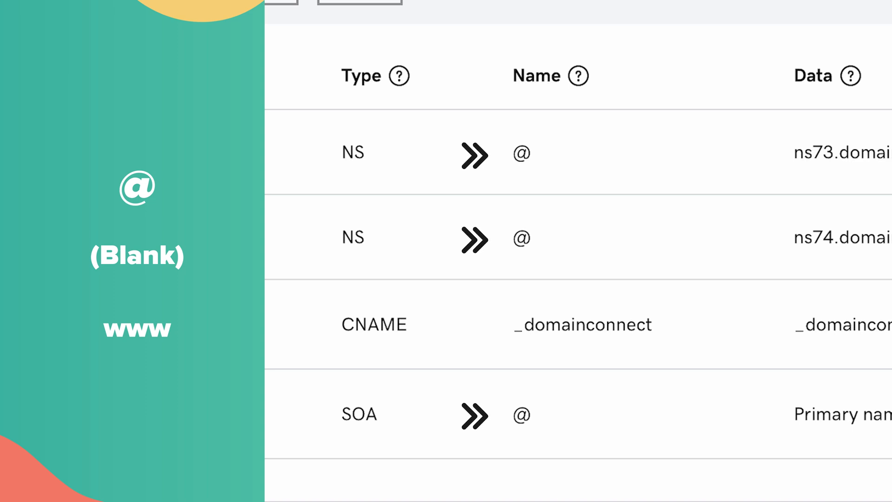
pyautogui.hscroll(3)
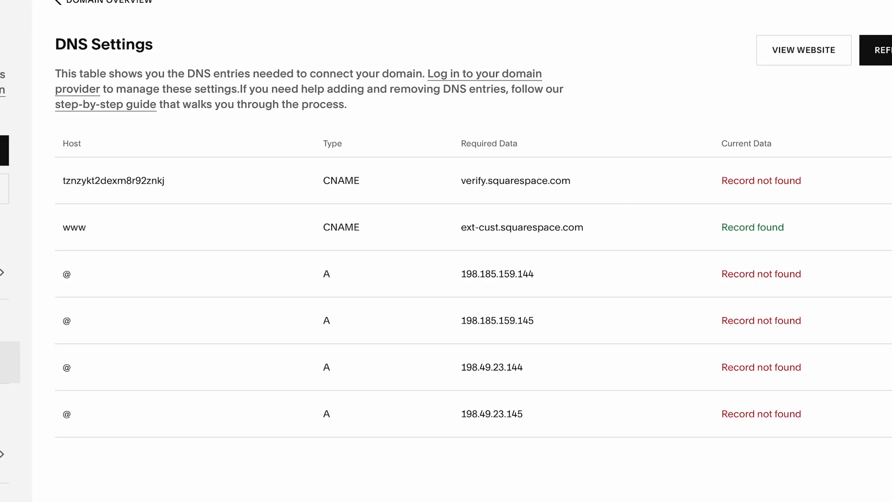
pyautogui.moveTo(114, 185)
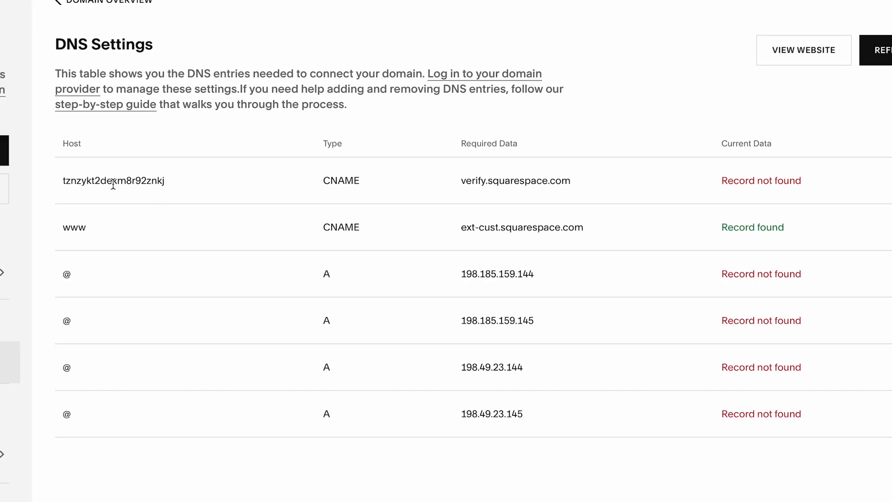
# Select the verification CNAME host name in Squarespace's DNS settings table
pyautogui.doubleClick(113, 180)
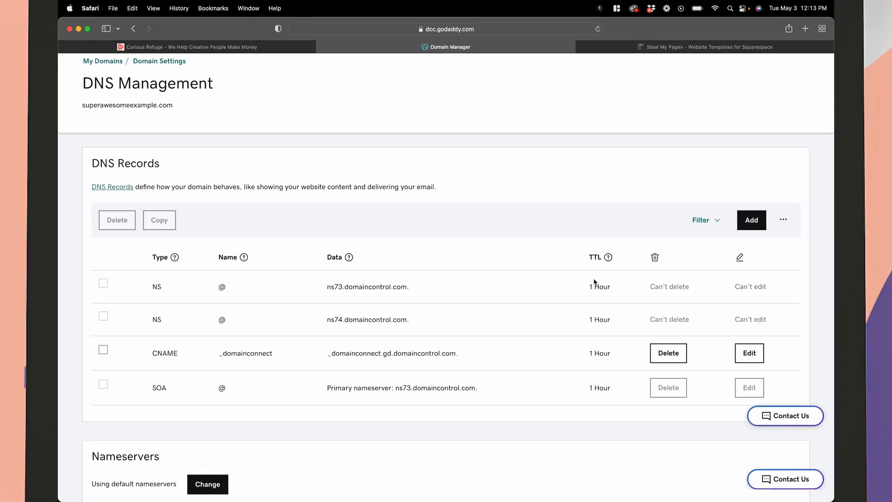
# Add a CNAME record tznzykt2dexm8r92znkj with value verify.squarespace.com
pyautogui.click(751, 220)
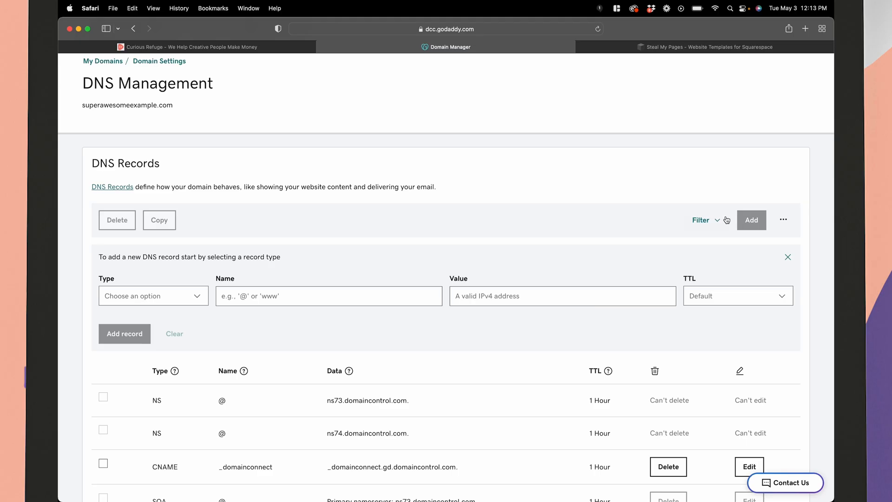
pyautogui.click(153, 295)
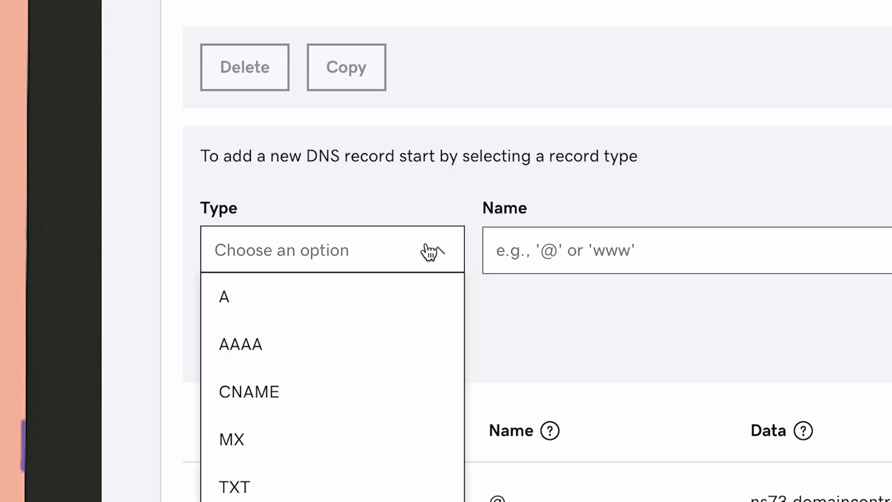
pyautogui.moveTo(364, 391)
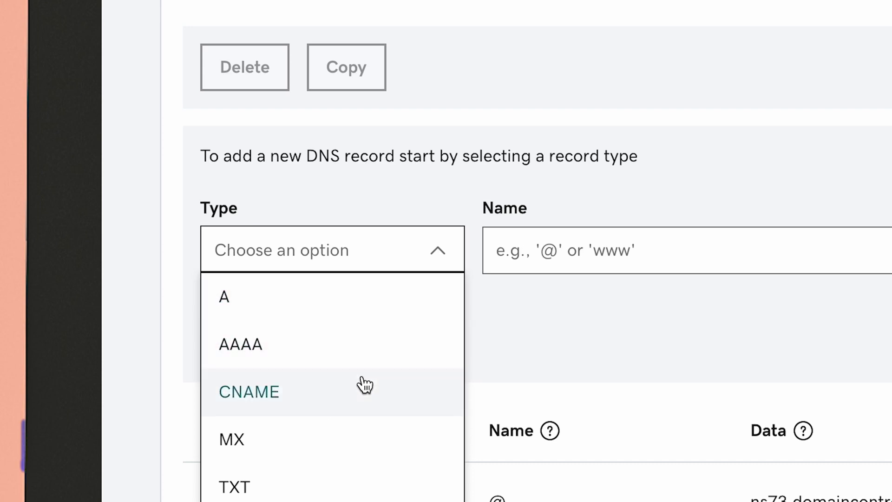
pyautogui.click(249, 391)
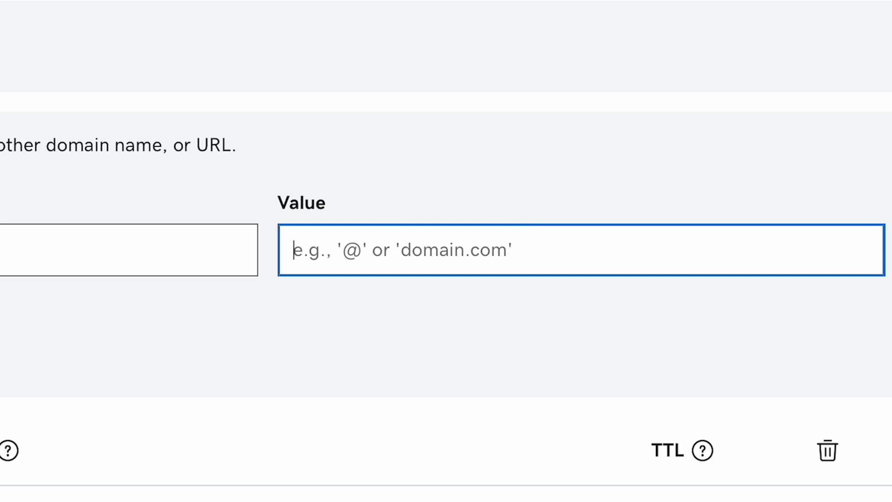
pyautogui.write('verify.s')
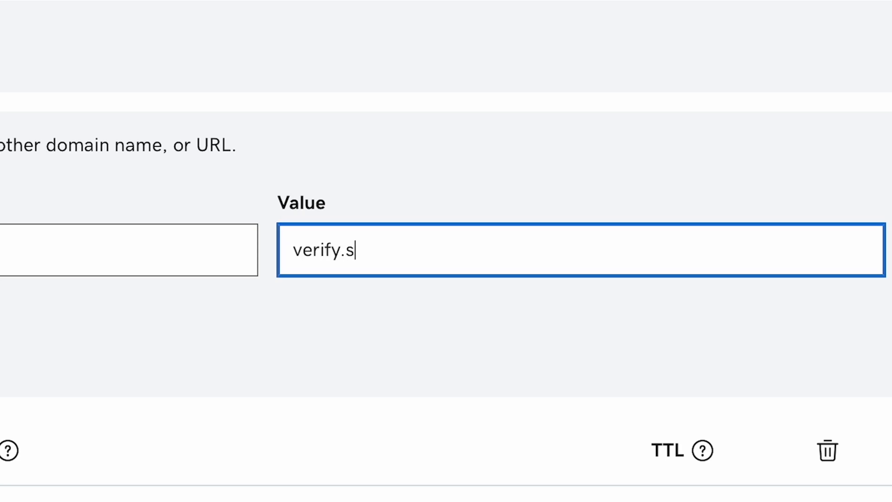
pyautogui.write('quarespace')
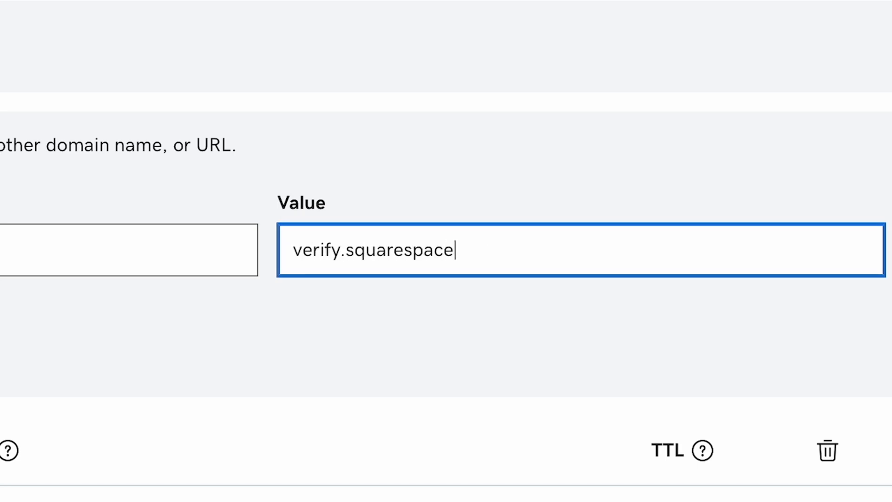
pyautogui.write('.com')
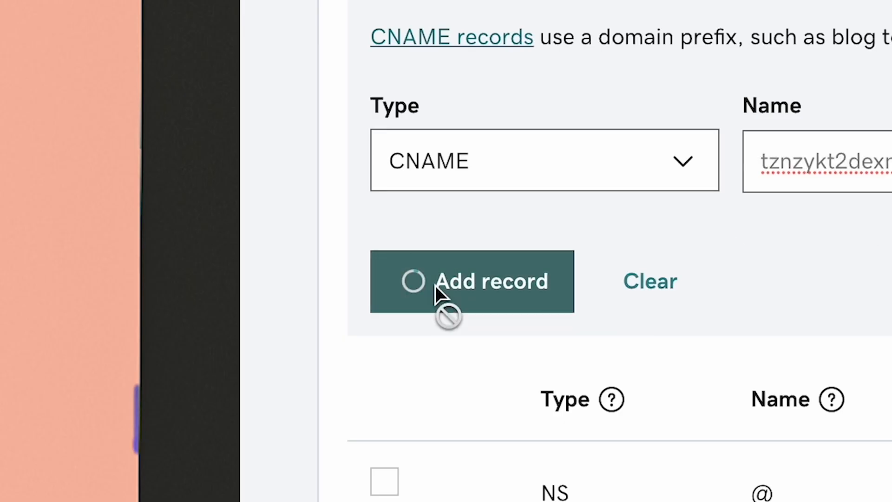
pyautogui.click(472, 281)
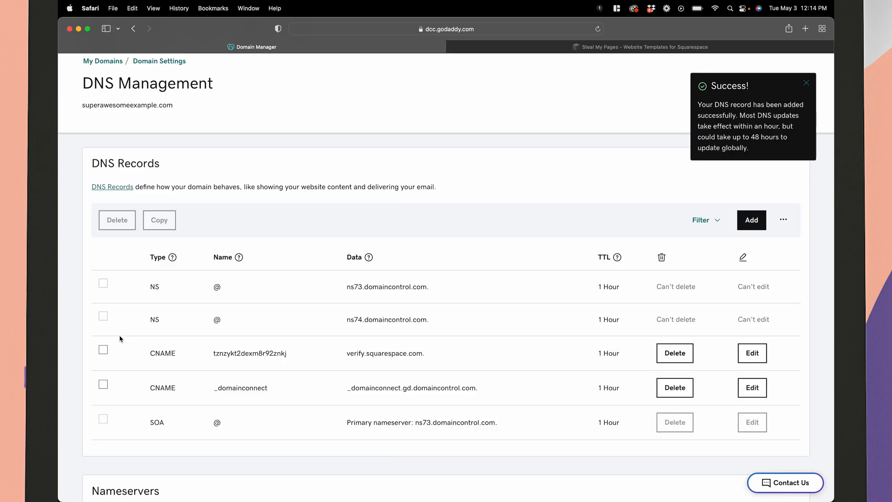
# Create a www CNAME record with value ext-cust.squarespace.com
pyautogui.click(806, 84)
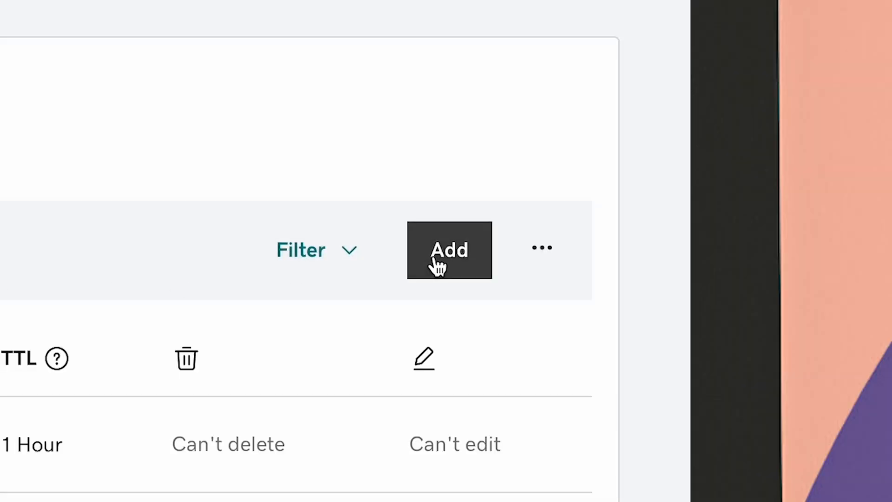
pyautogui.click(449, 250)
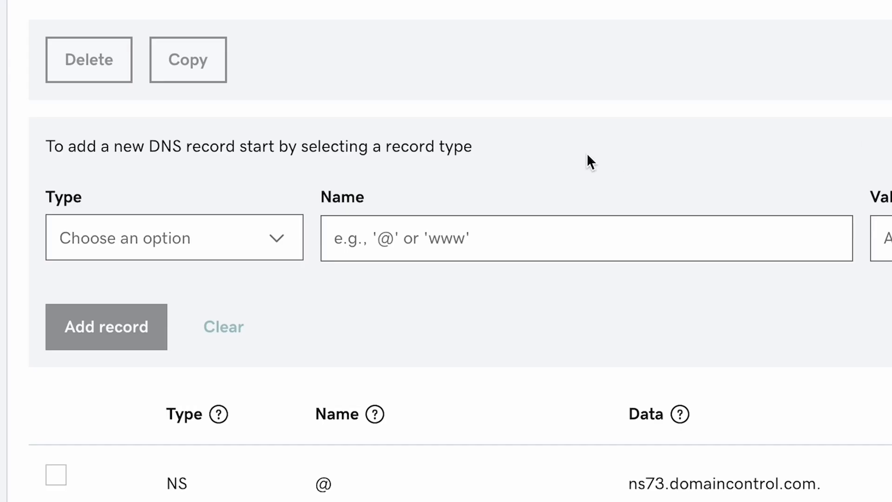
pyautogui.click(175, 238)
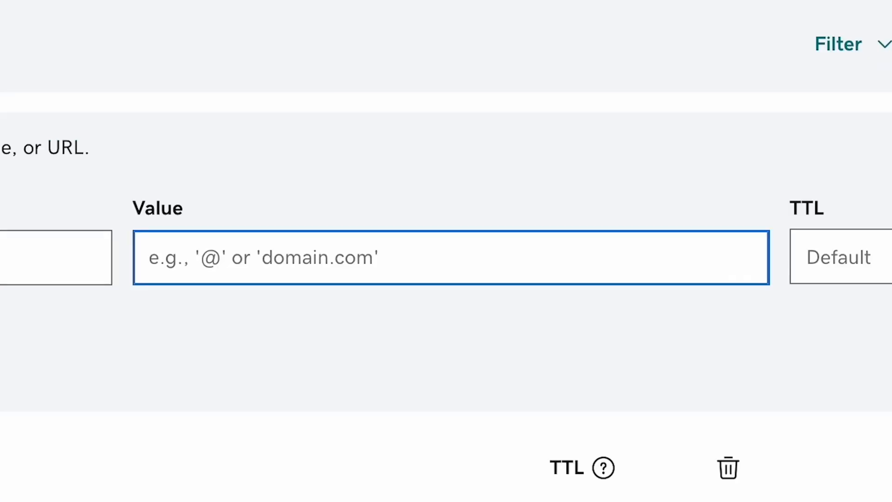
pyautogui.write('ext-cus')
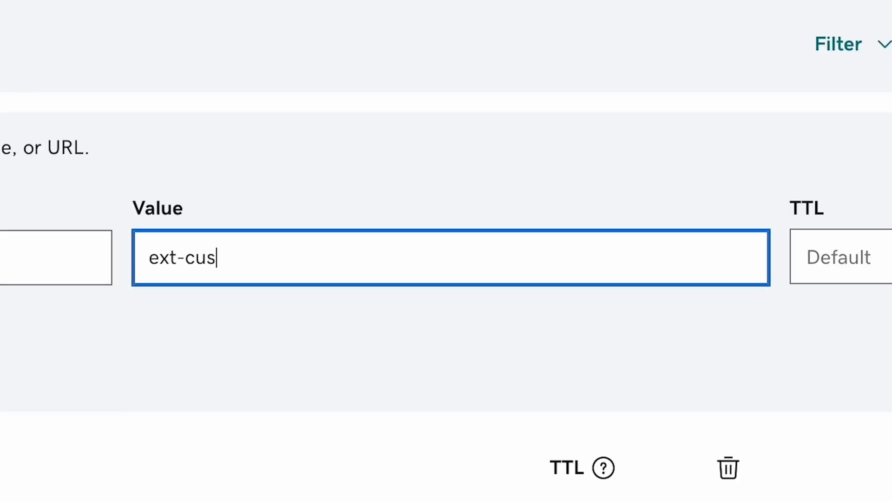
pyautogui.write('t.squarespa')
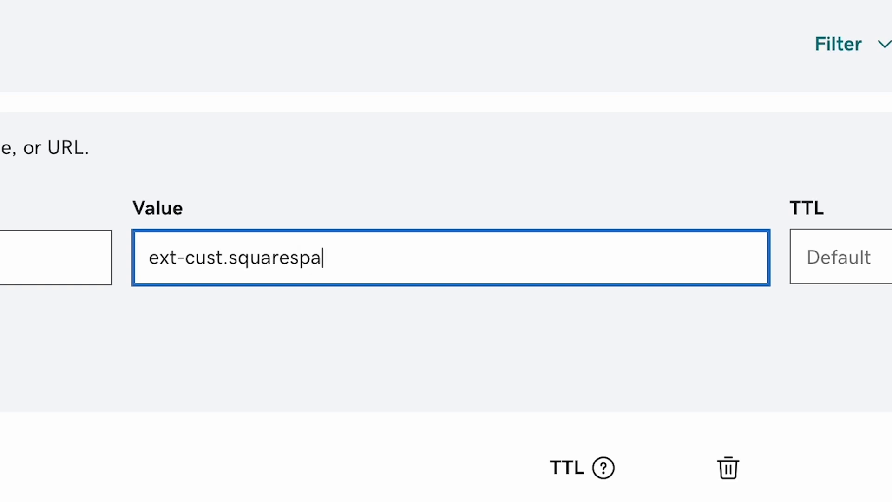
pyautogui.write('ce.com')
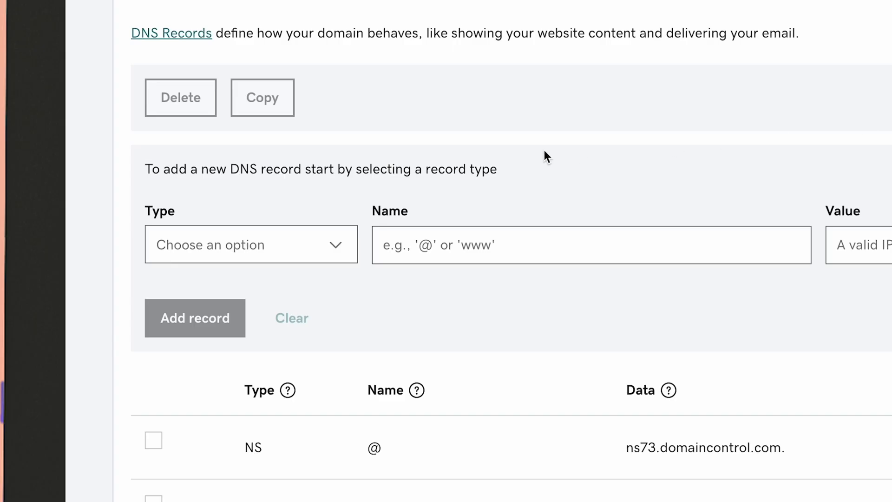
# Add @ A records pointing to 198.185.159.144 and 198.185.159.145
pyautogui.click(251, 244)
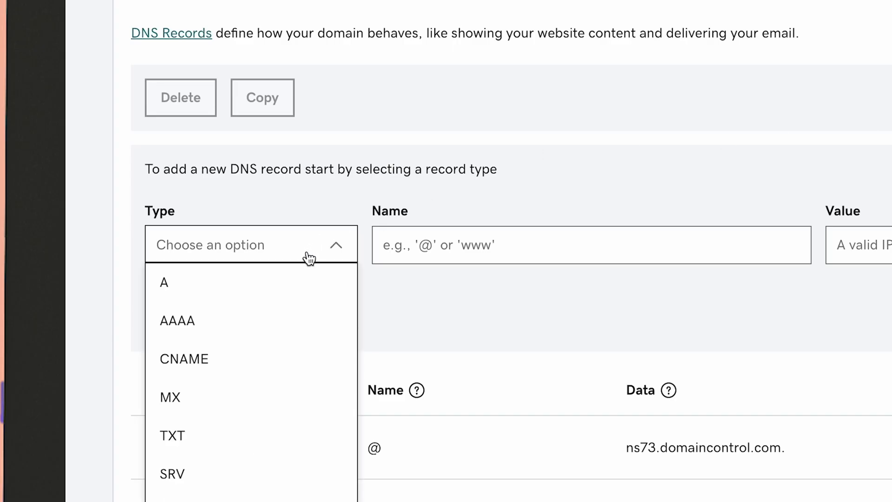
pyautogui.click(164, 282)
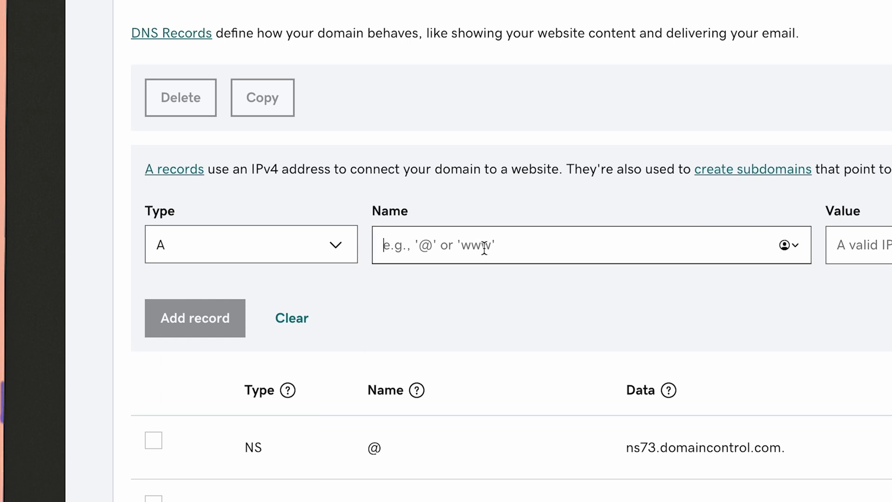
pyautogui.write('@')
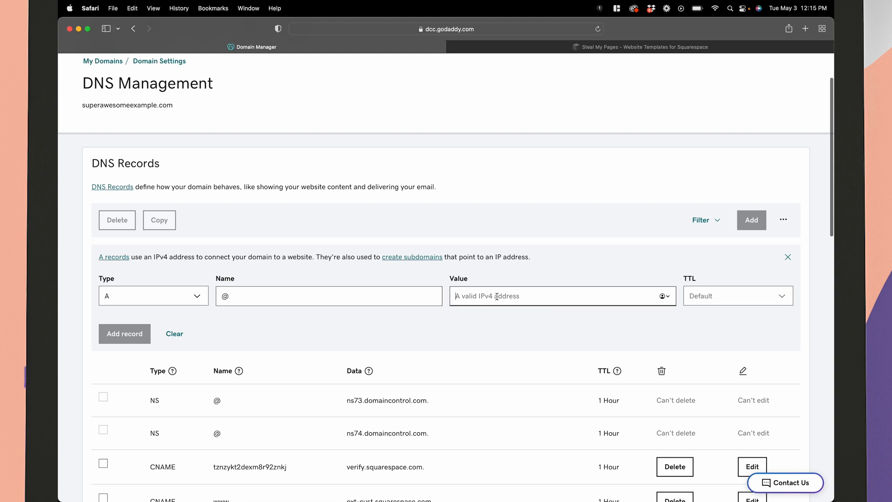
pyautogui.click(130, 334)
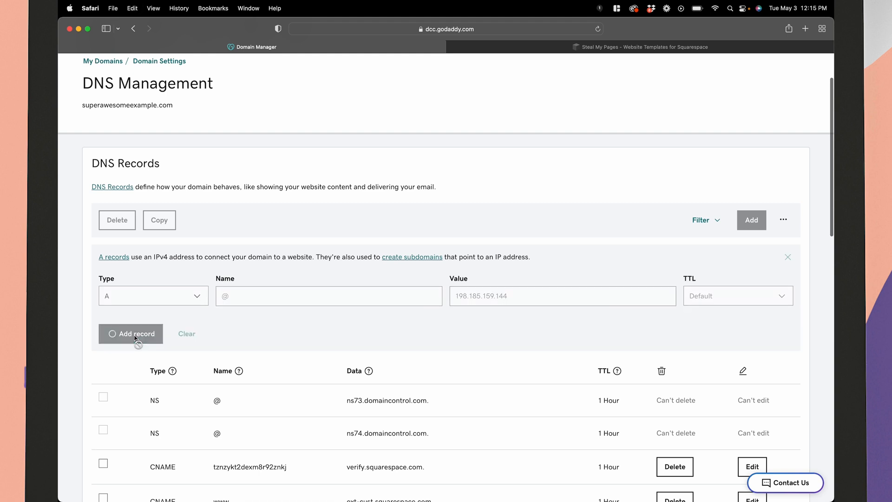
pyautogui.click(130, 334)
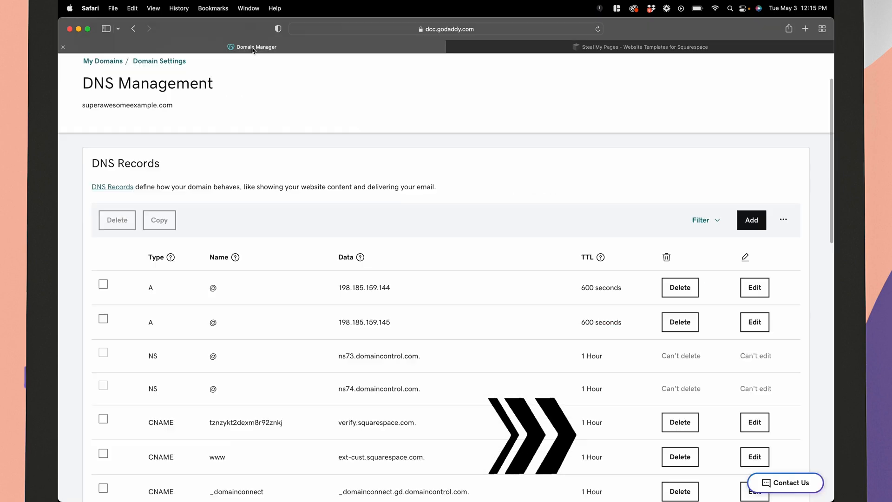
pyautogui.scroll(-3)
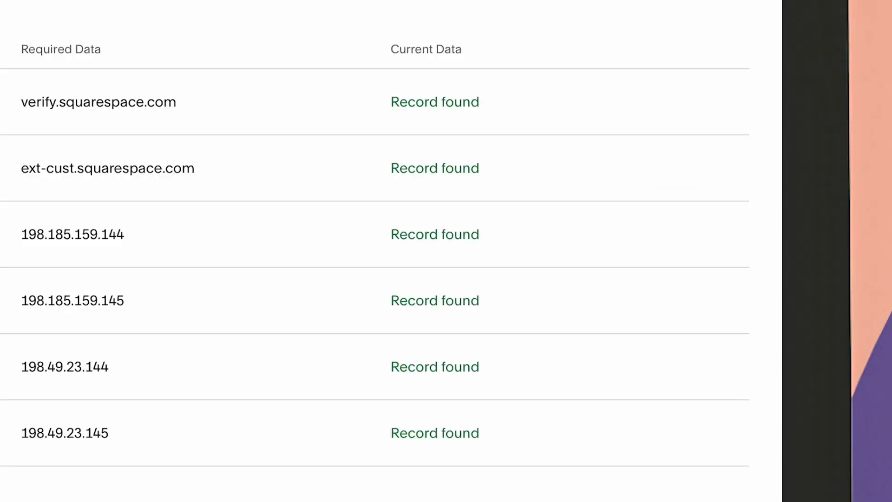
pyautogui.moveTo(434, 111)
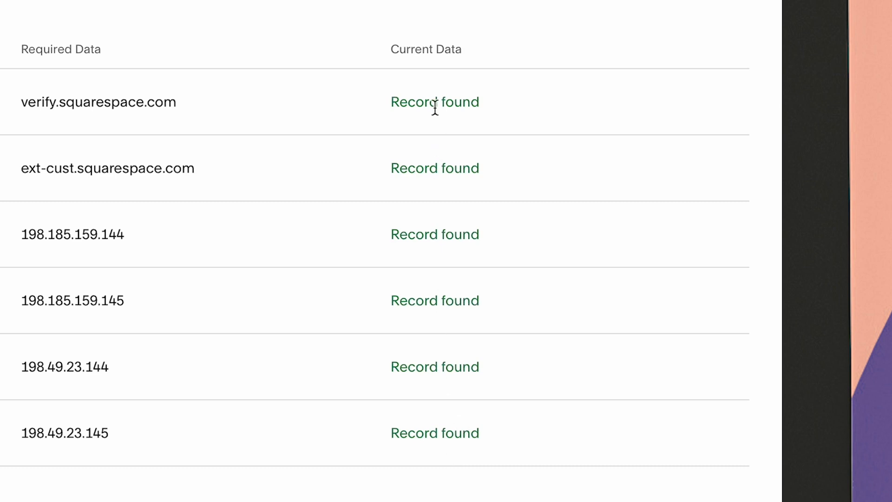
pyautogui.moveTo(435, 107)
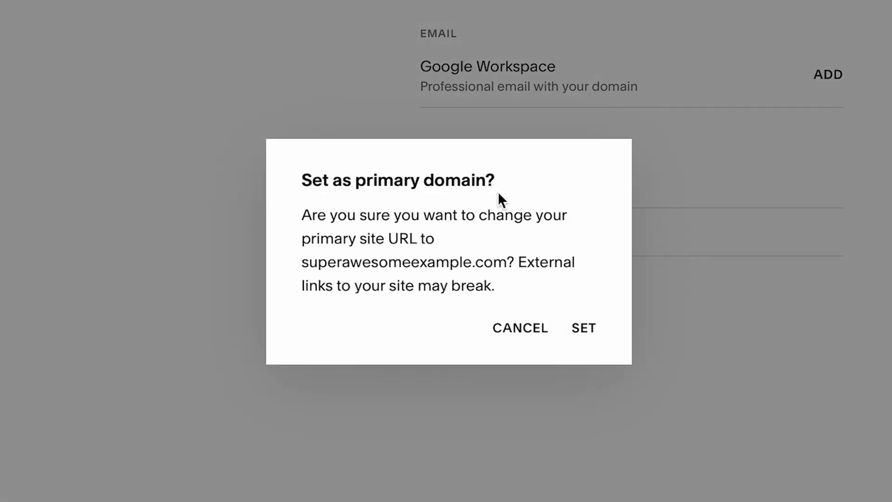
# Confirm superawesomeexample.com as primary domain, then return to the YouTube Squarespace tips video
pyautogui.click(583, 328)
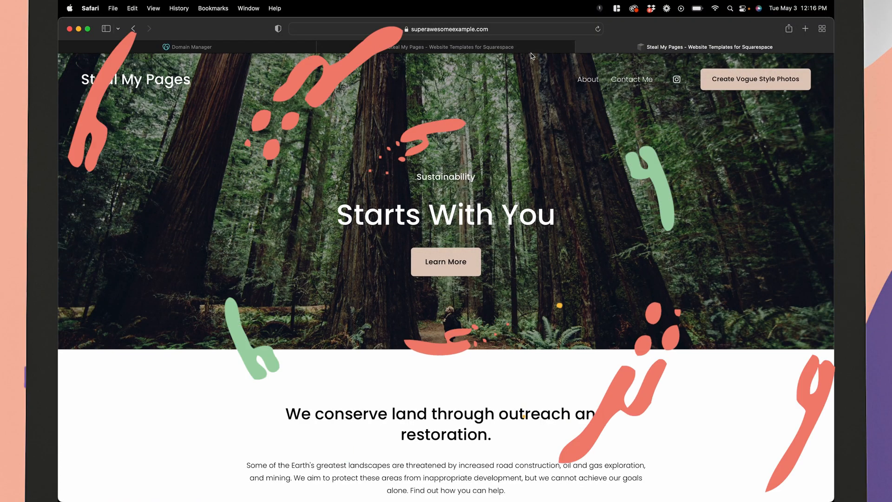
pyautogui.click(447, 47)
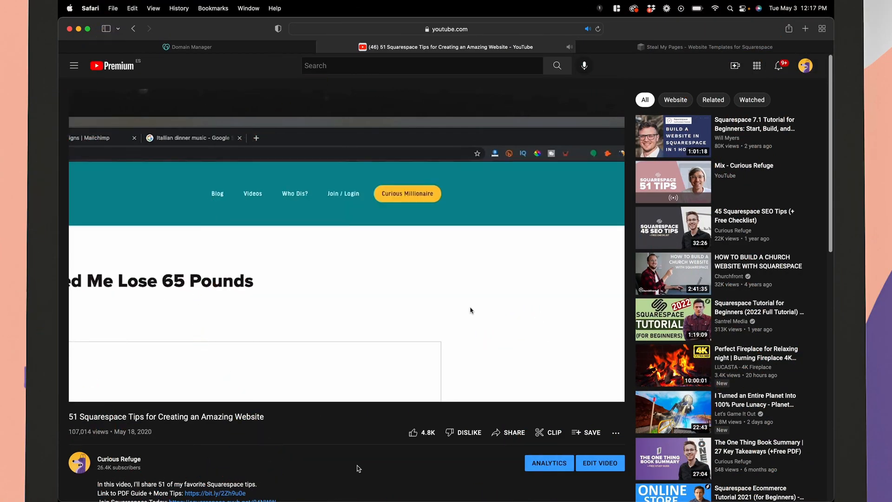